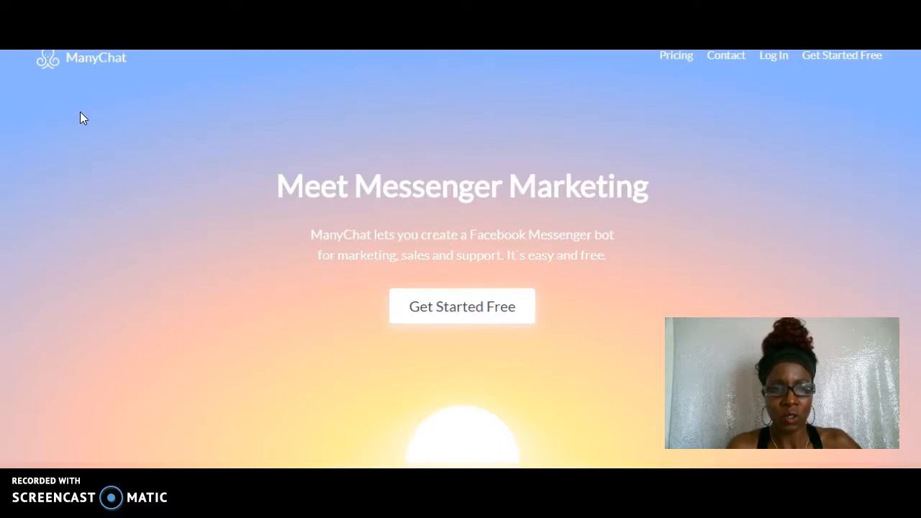
pyautogui.moveTo(342, 115)
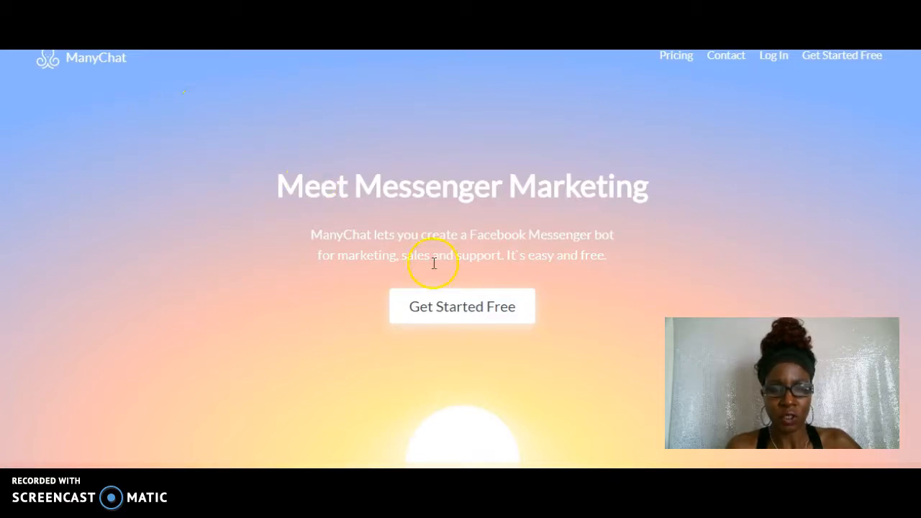
pyautogui.moveTo(435, 311)
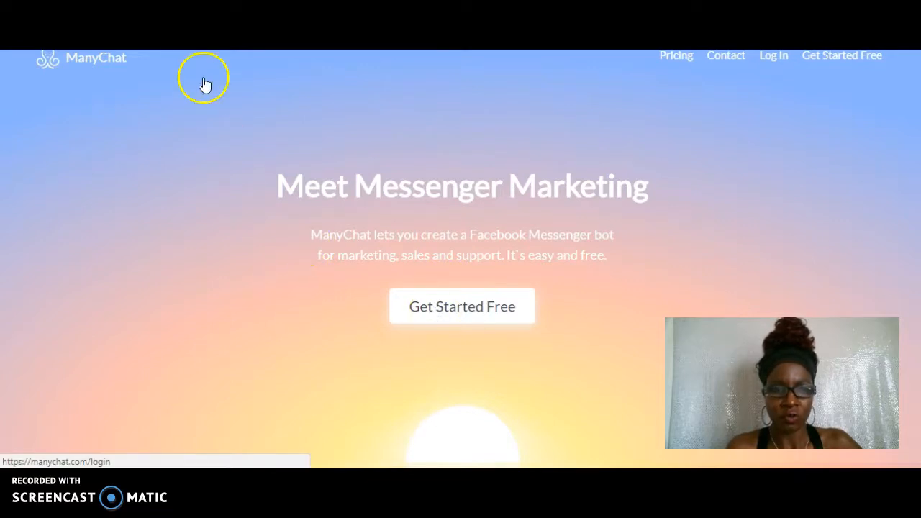
pyautogui.moveTo(208, 88)
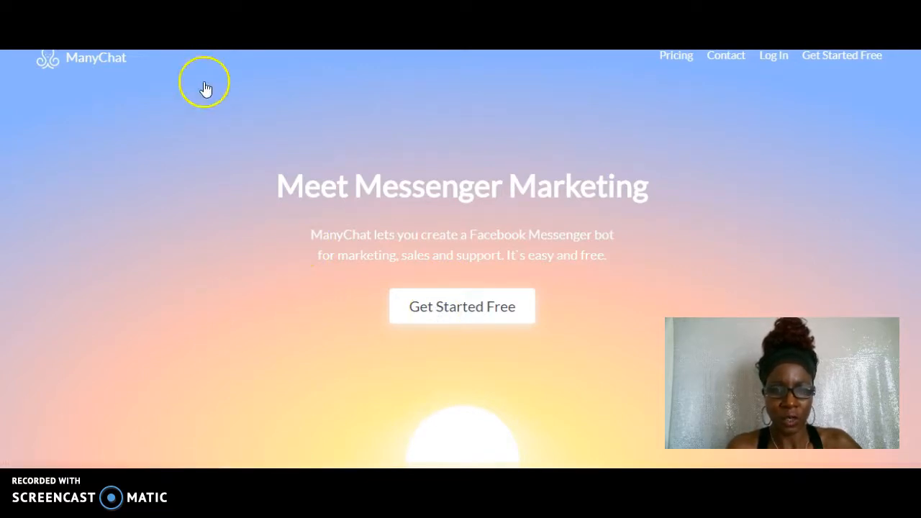
pyautogui.moveTo(191, 179)
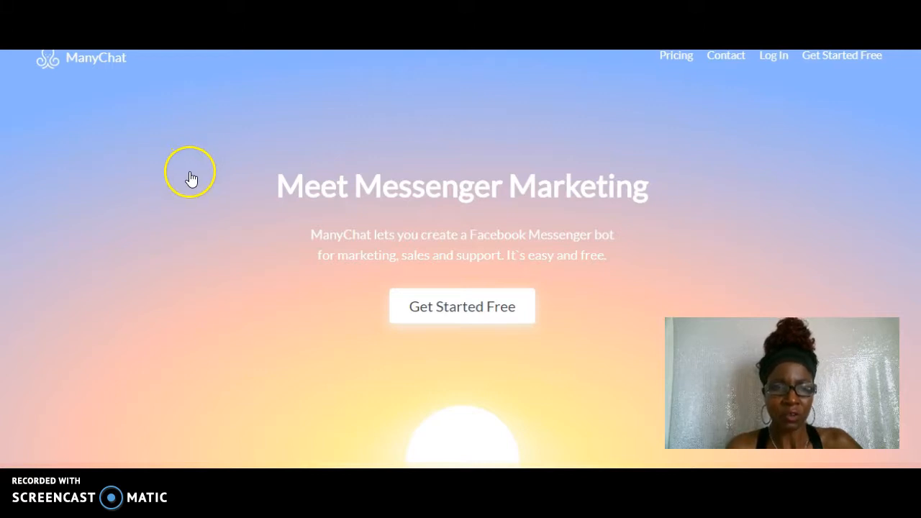
pyautogui.moveTo(224, 275)
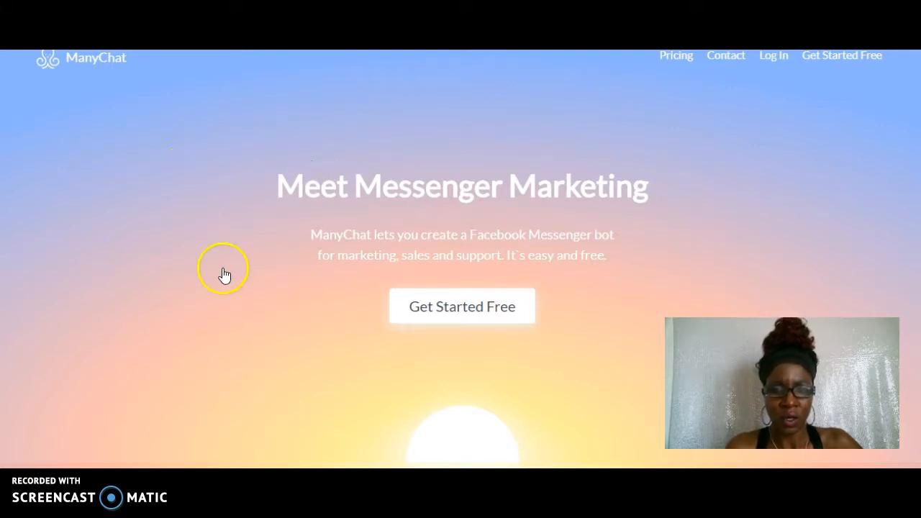
pyautogui.moveTo(182, 149)
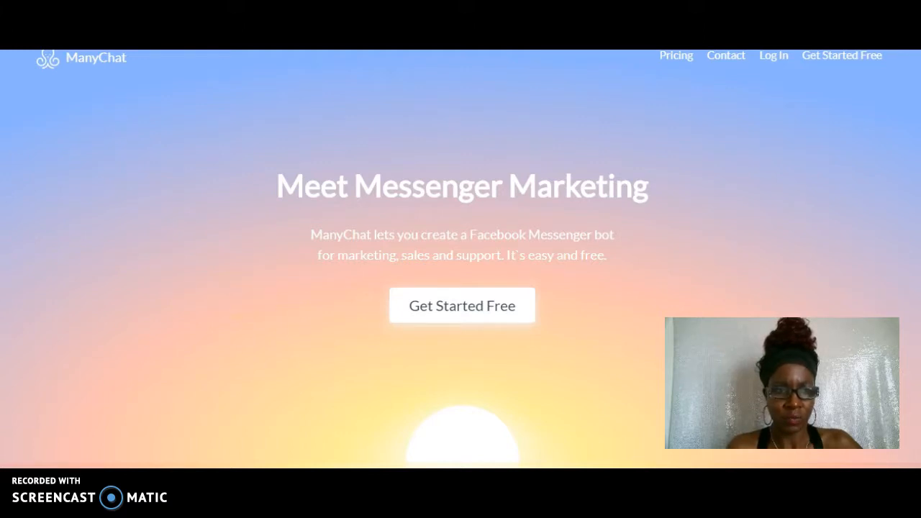
# Step: Start a free ManyChat account and begin the Facebook sign-in
pyautogui.click(462, 305)
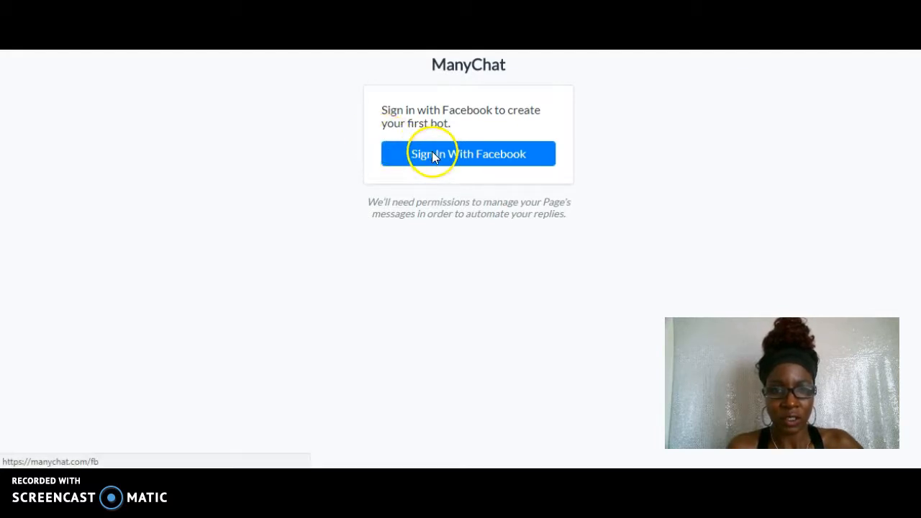
pyautogui.click(469, 153)
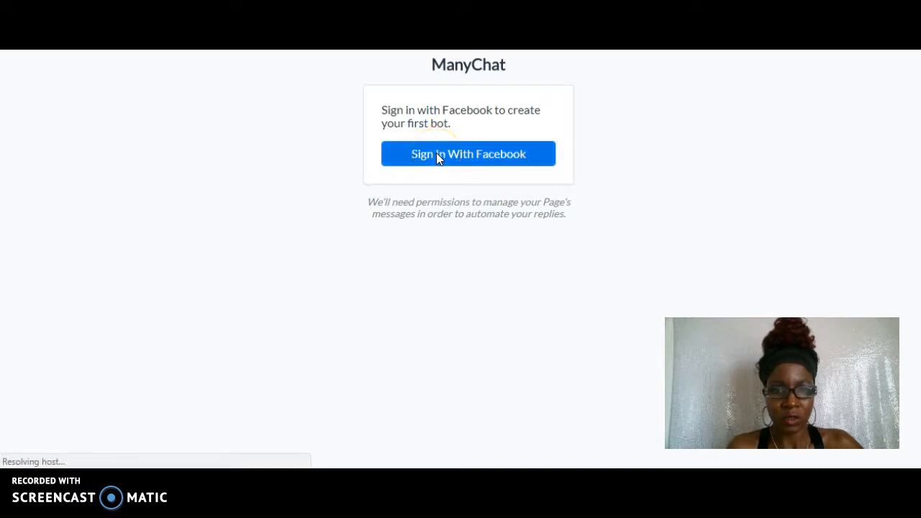
pyautogui.click(468, 152)
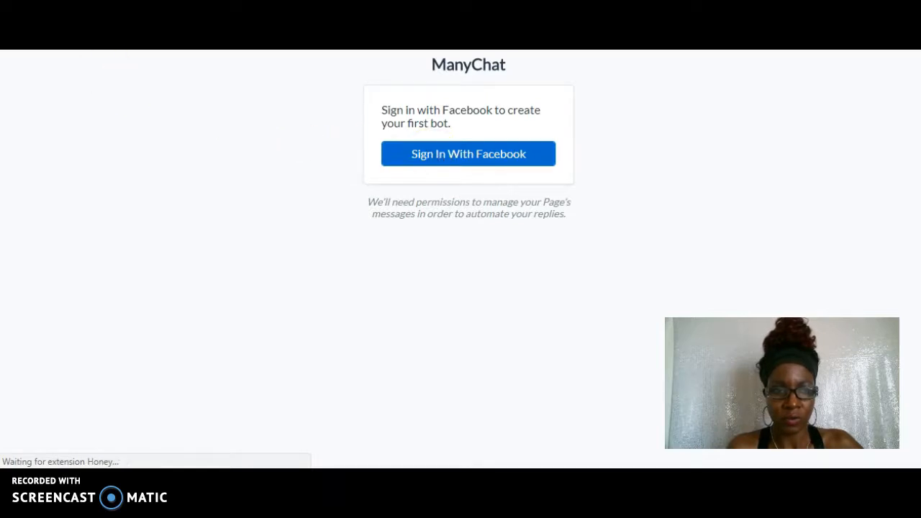
# Step: Continue as the logged-in Facebook user, sharing public profile and email with ManyChat
pyautogui.click(467, 152)
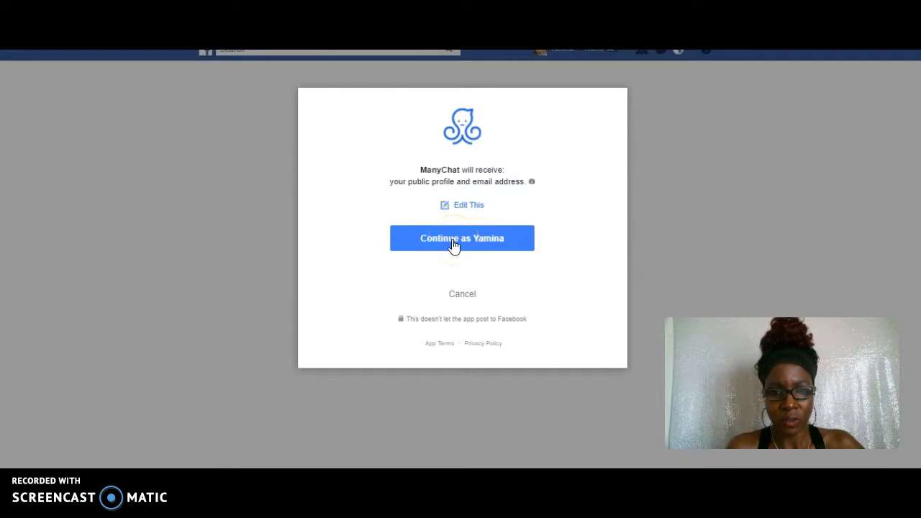
pyautogui.click(462, 239)
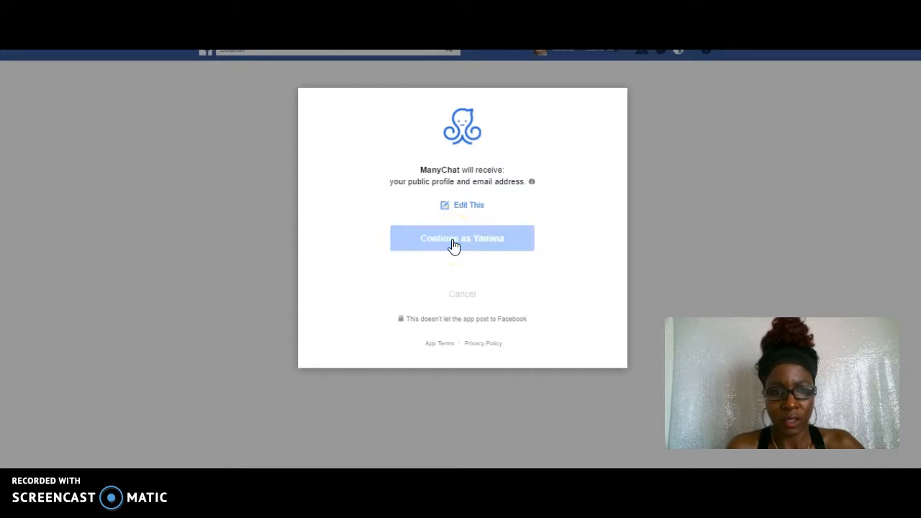
pyautogui.click(462, 239)
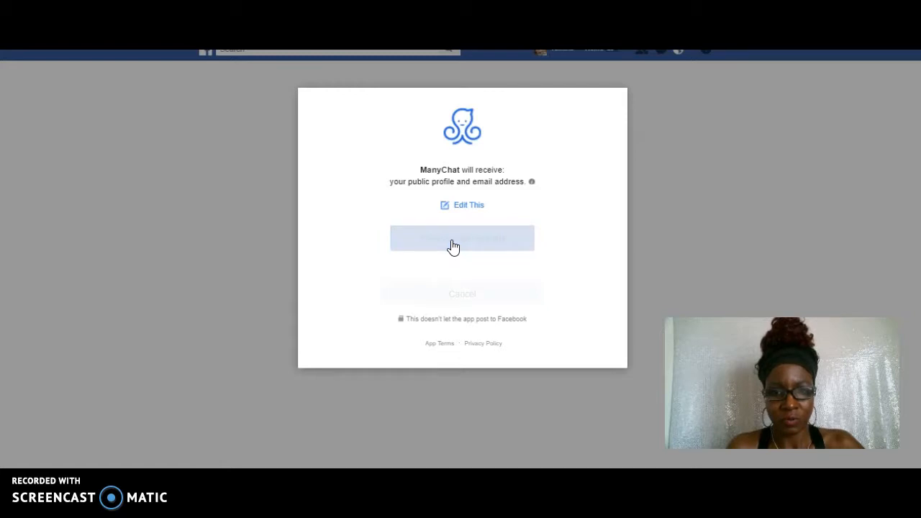
# Step: Finish granting ManyChat access to the Facebook profile and email
pyautogui.click(462, 239)
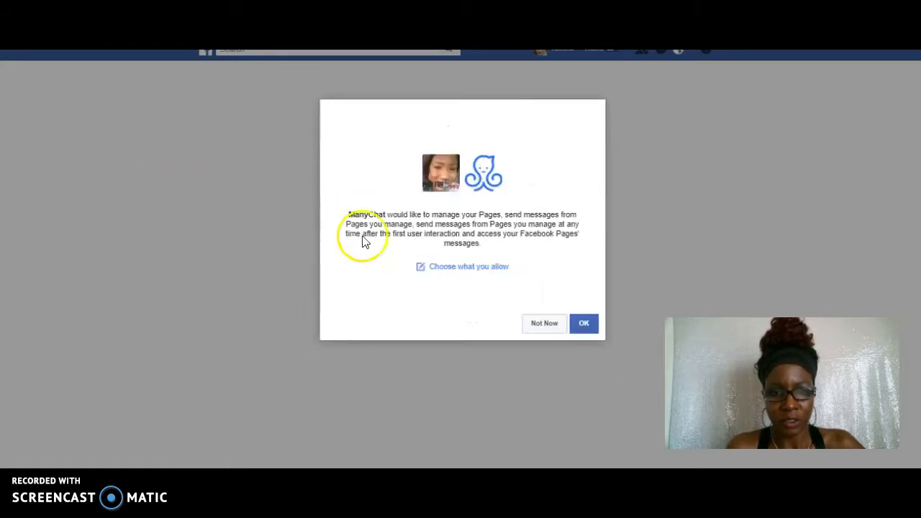
pyautogui.moveTo(518, 223)
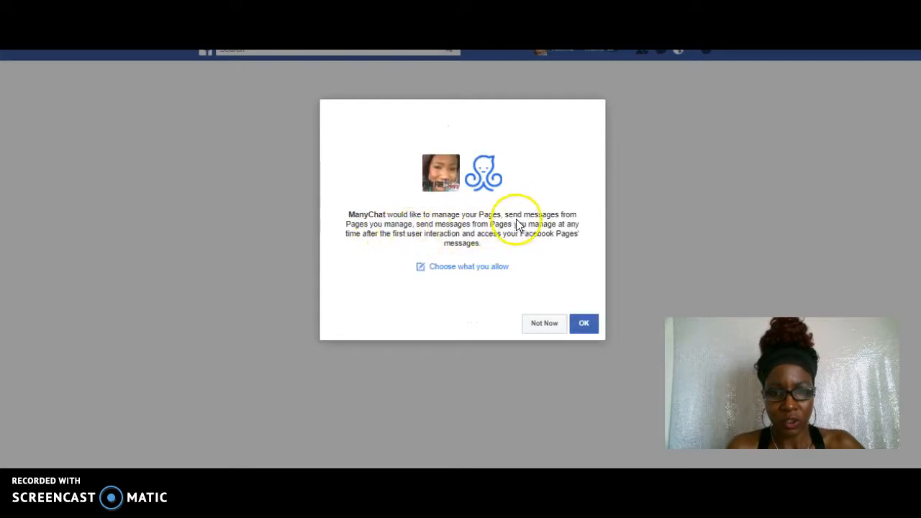
pyautogui.moveTo(367, 230)
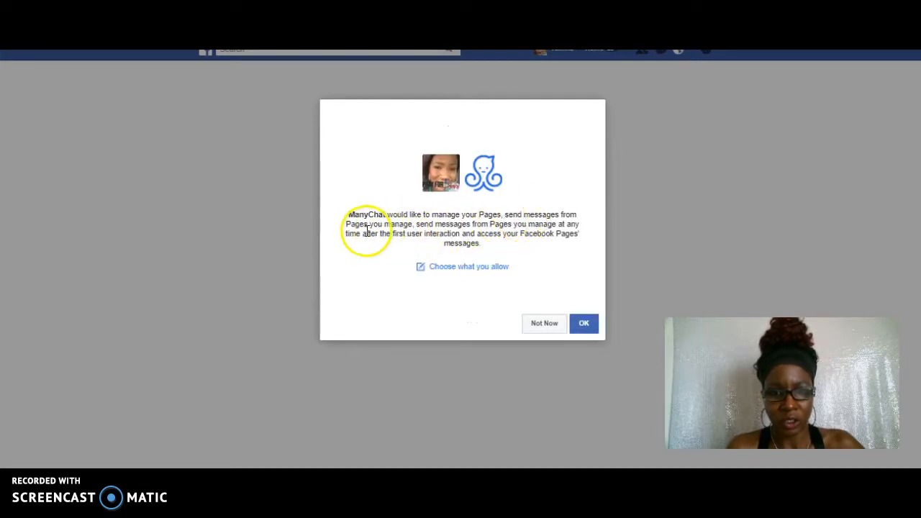
pyautogui.moveTo(464, 233)
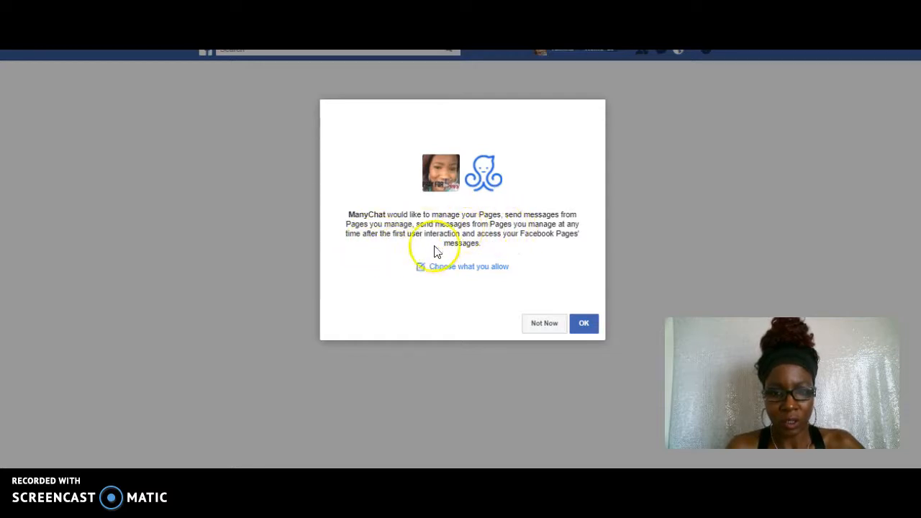
pyautogui.moveTo(503, 266)
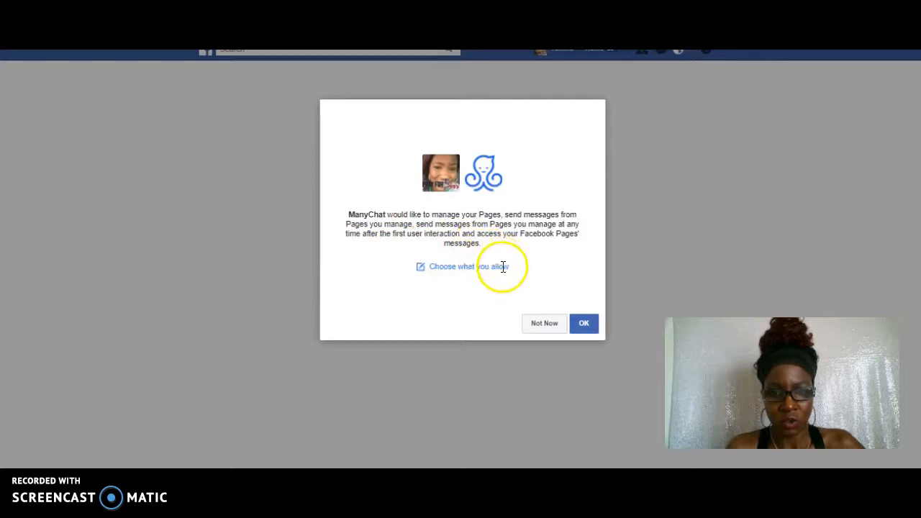
pyautogui.moveTo(449, 280)
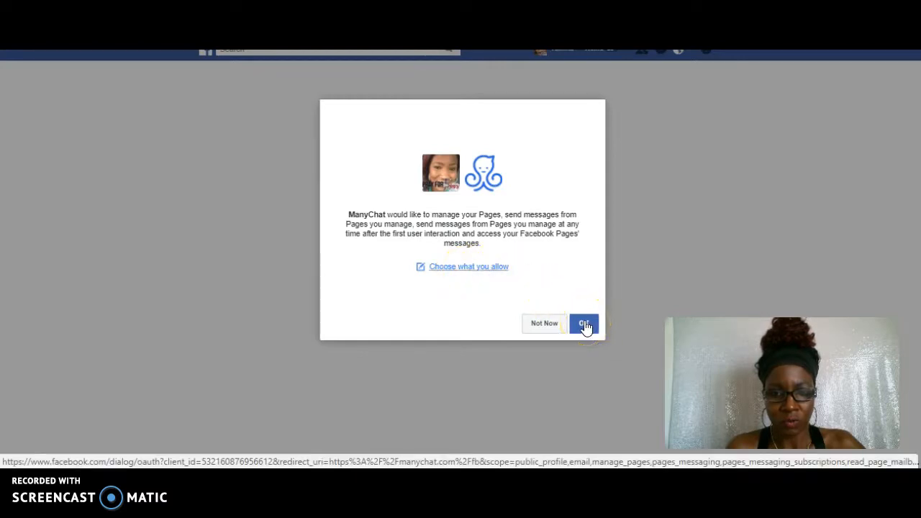
pyautogui.moveTo(481, 271)
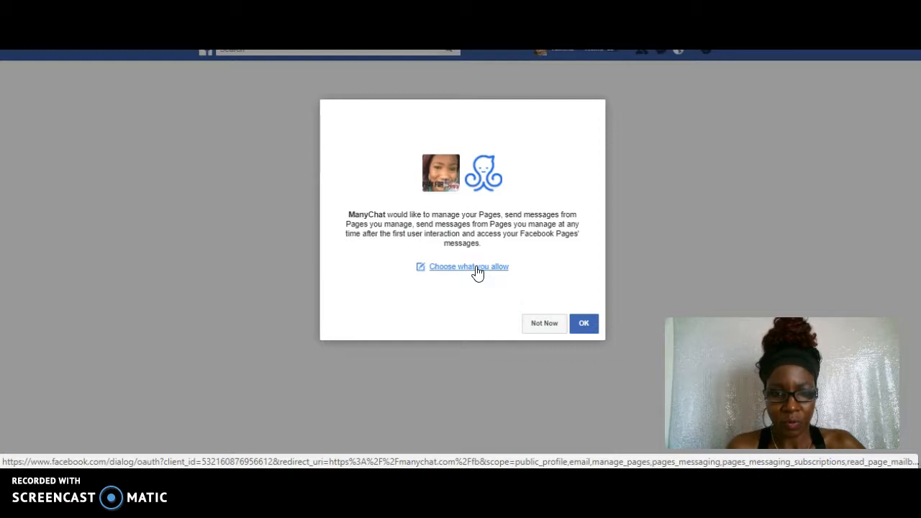
pyautogui.moveTo(471, 273)
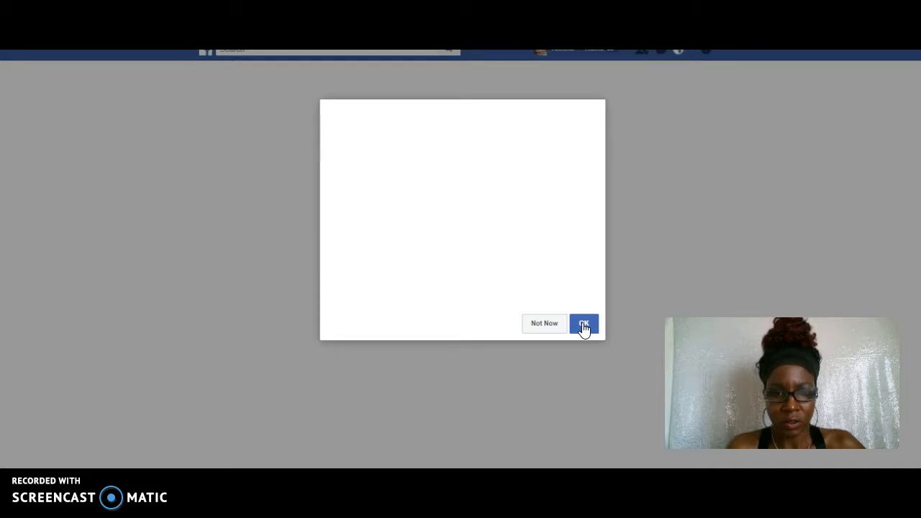
# Step: Review the Page management and messaging permissions ManyChat requests for all Pages
pyautogui.click(584, 323)
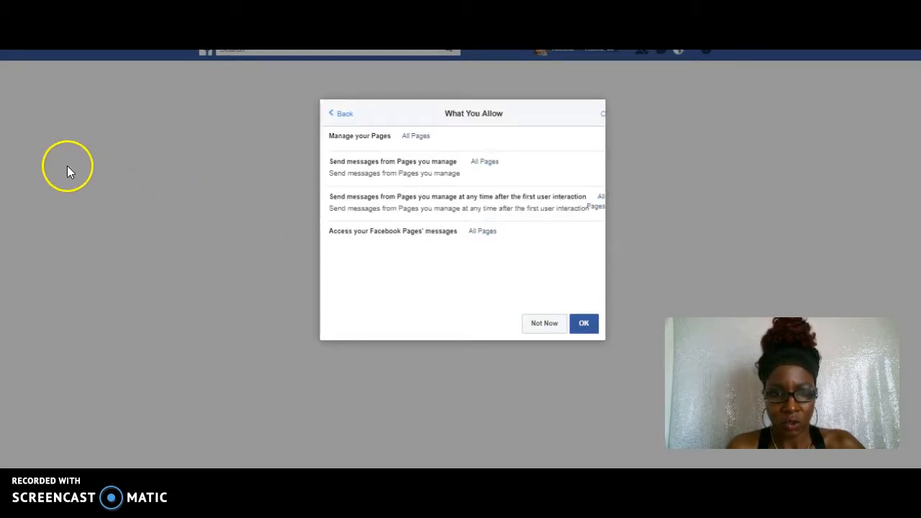
pyautogui.moveTo(338, 173)
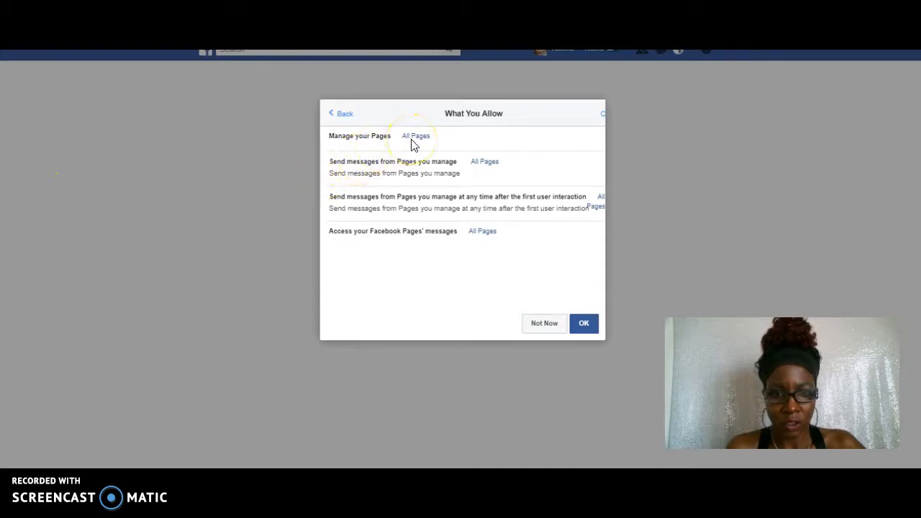
pyautogui.moveTo(391, 228)
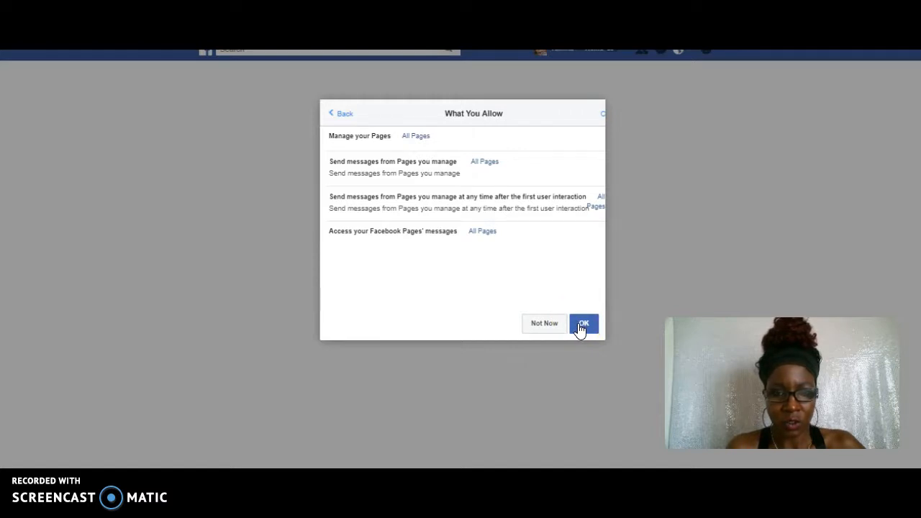
pyautogui.moveTo(98, 87)
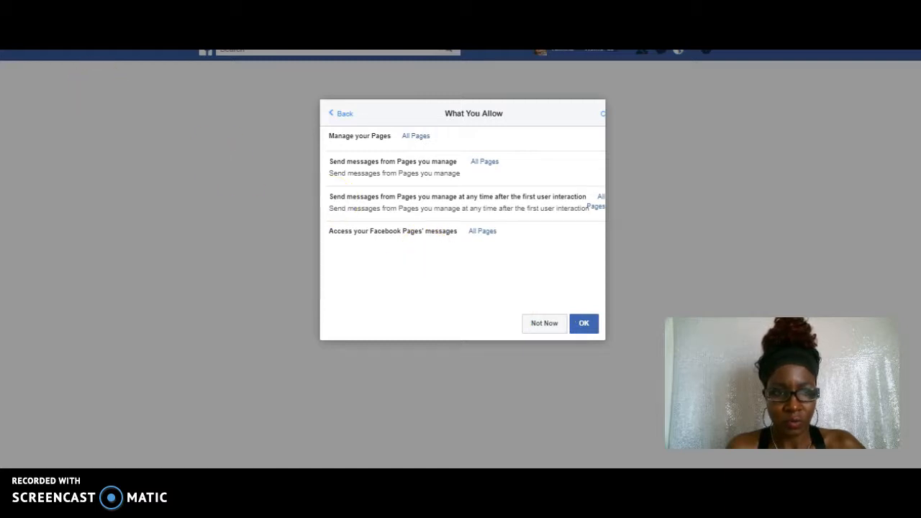
# Step: Approve the Page permissions and connect the marketing training Facebook page to ManyChat
pyautogui.click(585, 323)
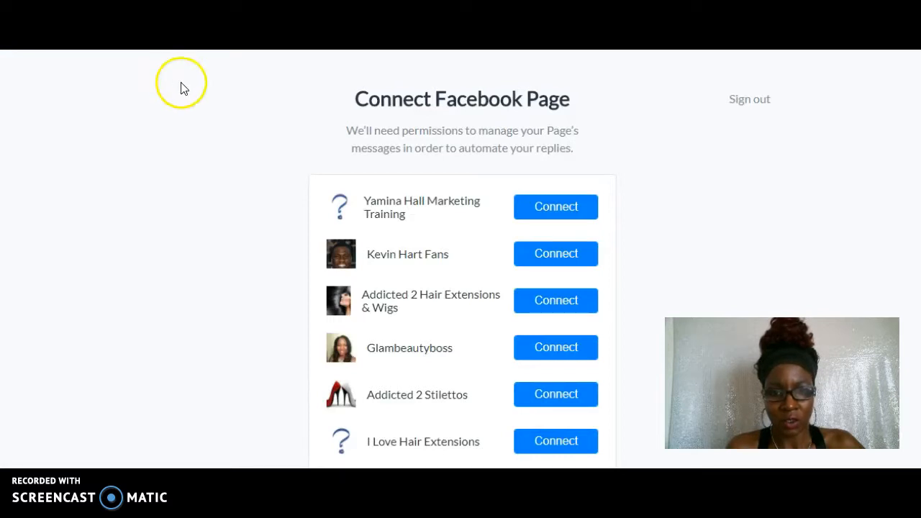
pyautogui.moveTo(359, 149)
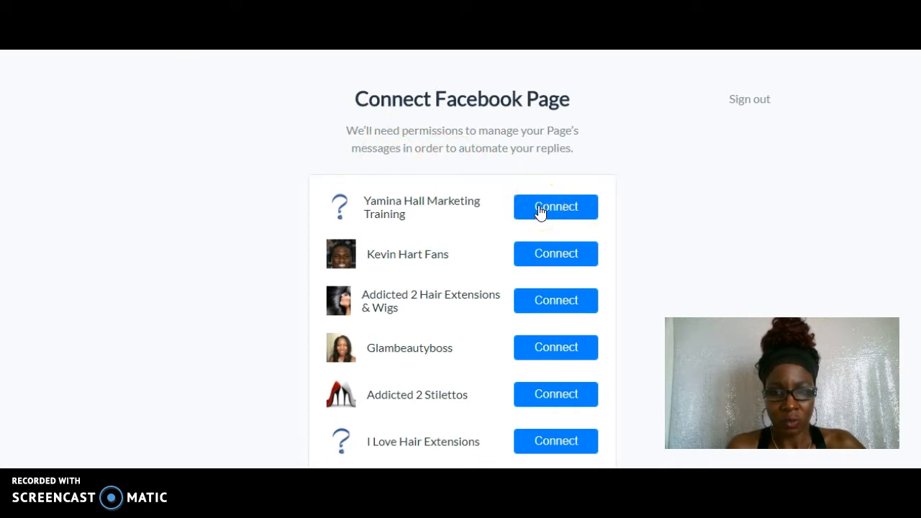
pyautogui.click(556, 207)
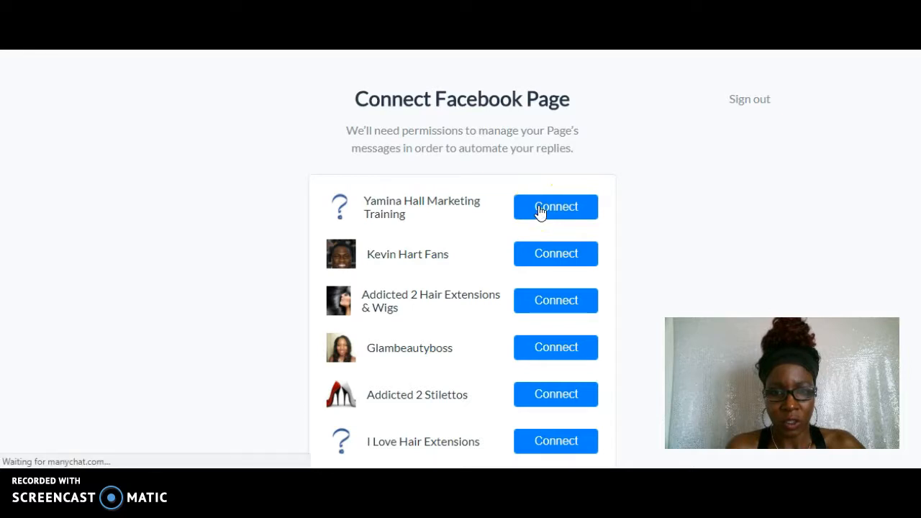
pyautogui.click(556, 207)
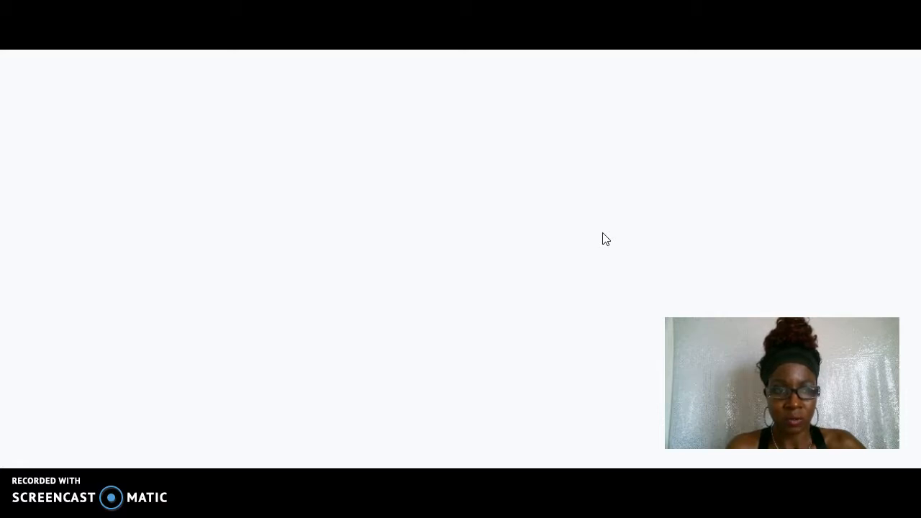
# Step: Reveal the Get Started option on the Welcome to ManyChat onboarding screen
pyautogui.click(343, 203)
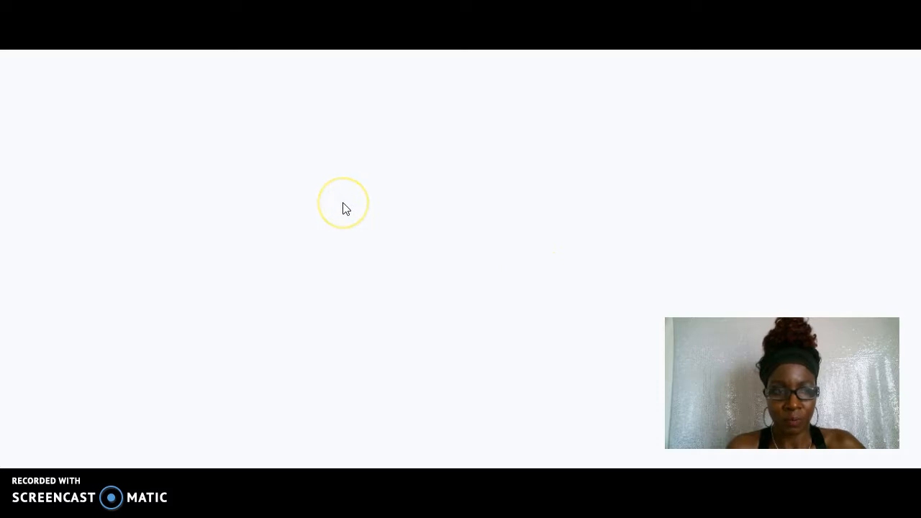
pyautogui.moveTo(141, 152)
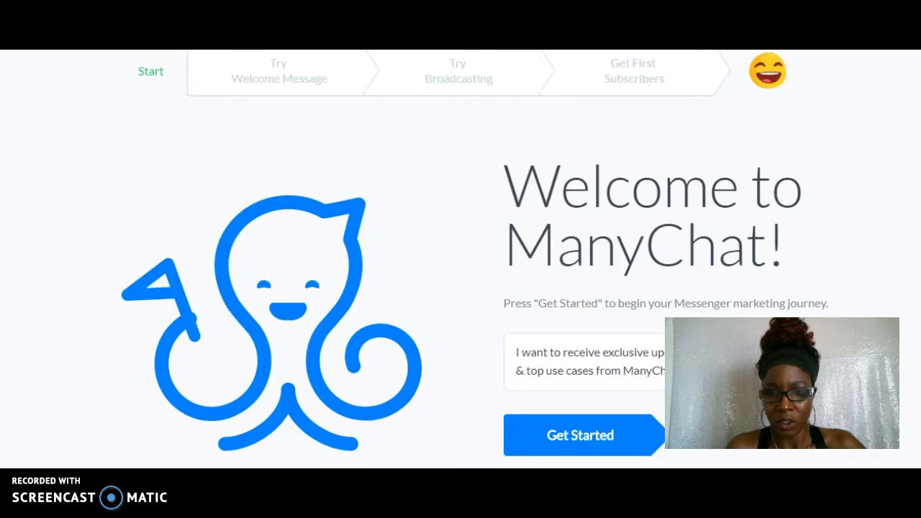
pyautogui.scroll(-3)
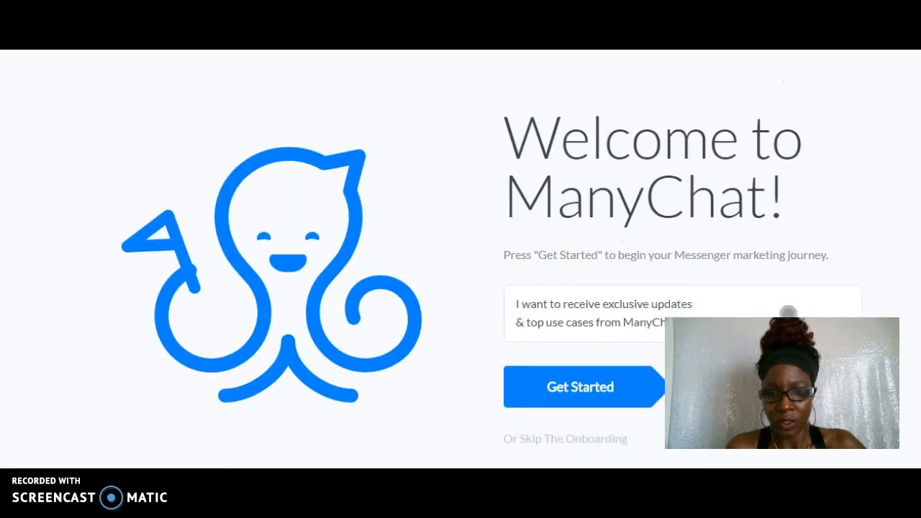
pyautogui.moveTo(915, 200)
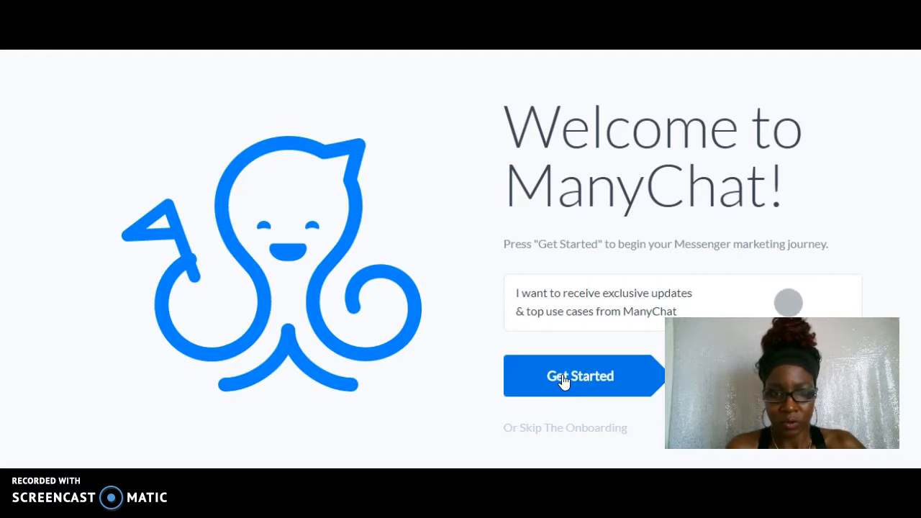
pyautogui.moveTo(415, 104)
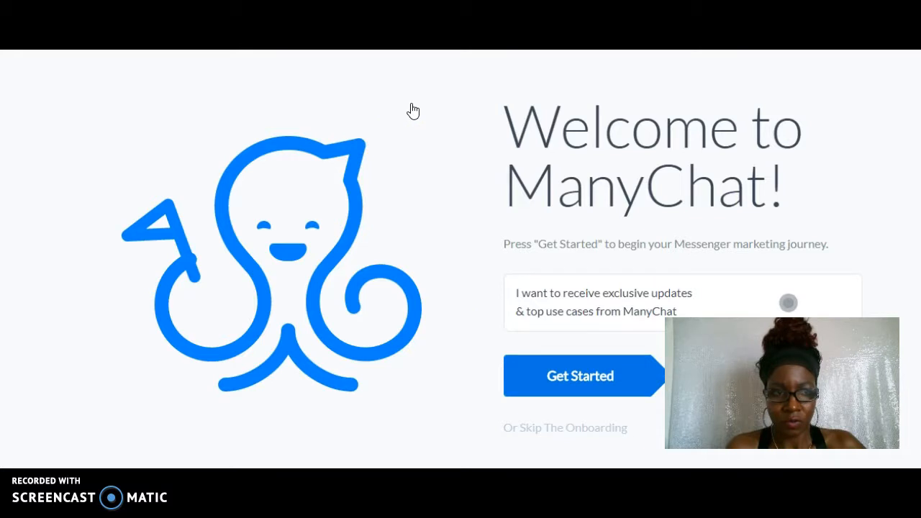
# Step: Skip onboarding to reach the dashboard for the connected marketing training page
pyautogui.click(580, 375)
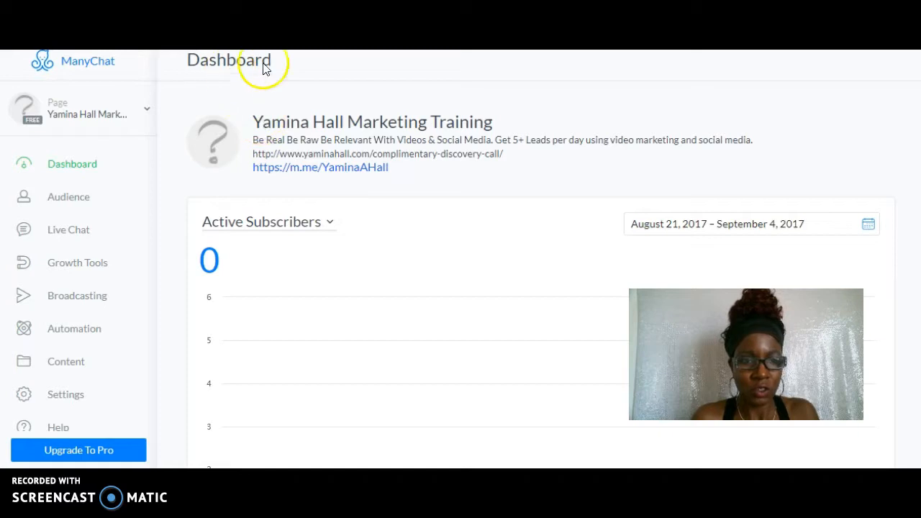
pyautogui.moveTo(304, 188)
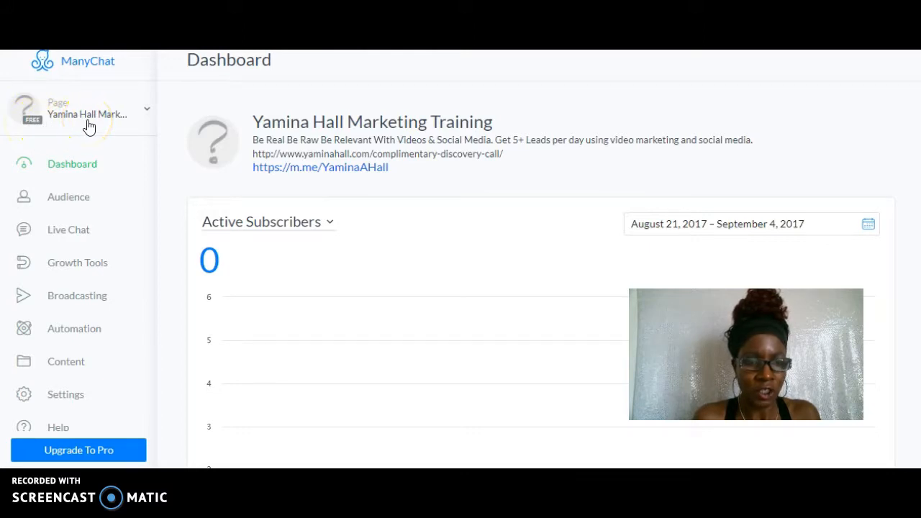
pyautogui.moveTo(239, 148)
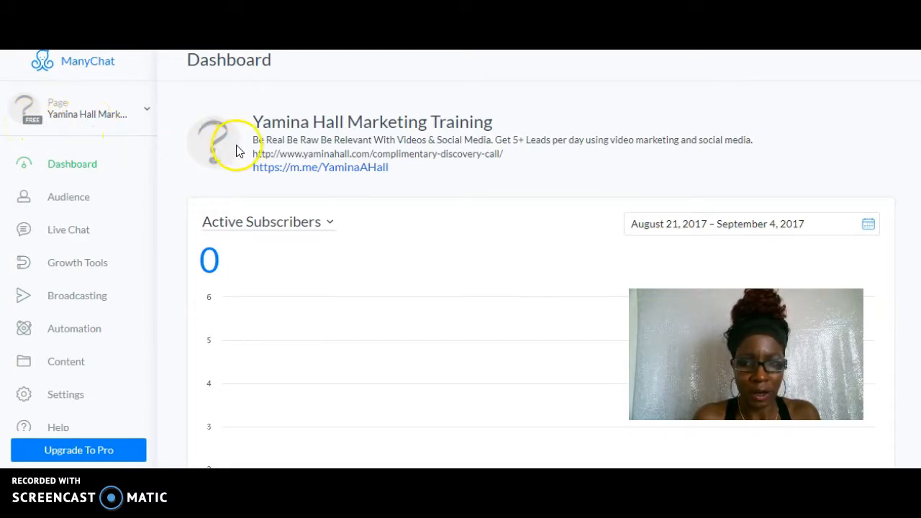
pyautogui.moveTo(147, 116)
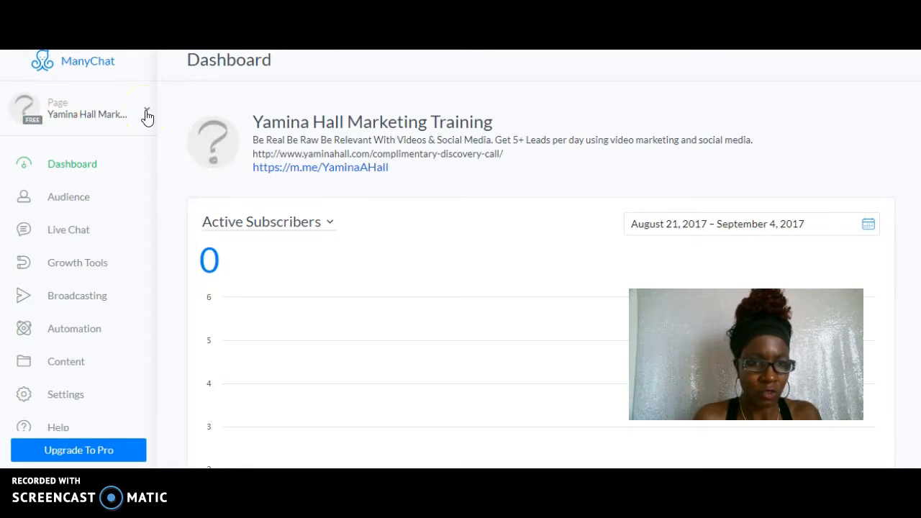
pyautogui.click(146, 115)
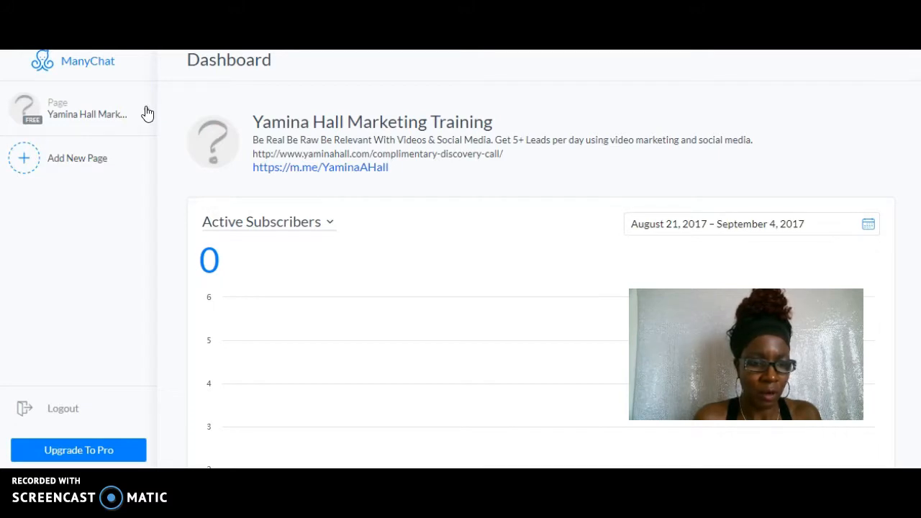
pyautogui.moveTo(147, 141)
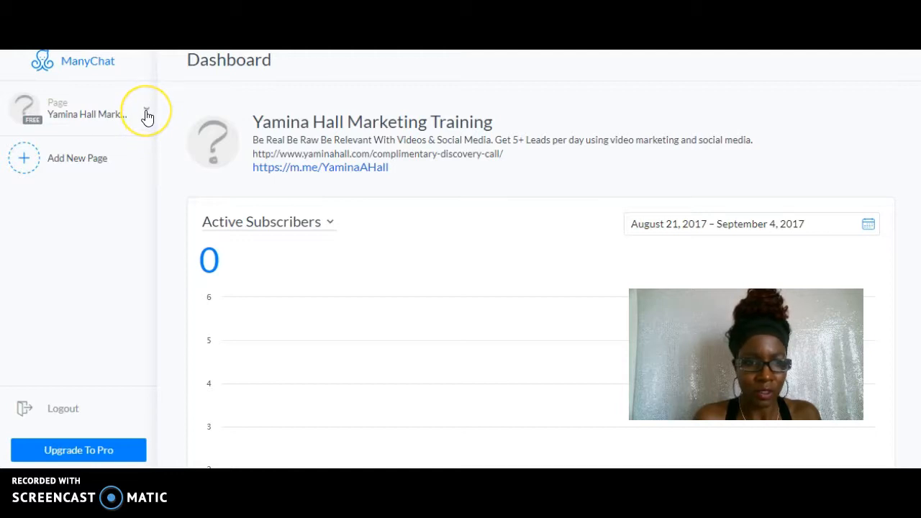
pyautogui.click(147, 115)
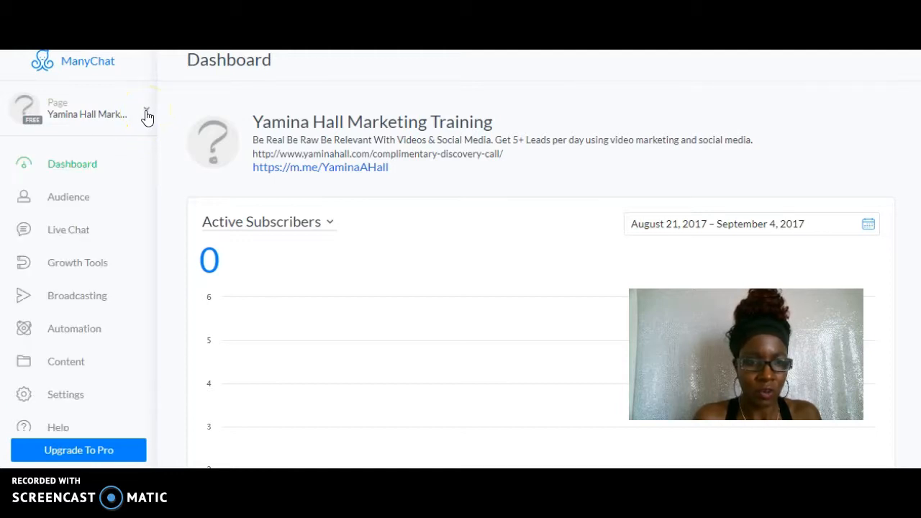
pyautogui.moveTo(157, 141)
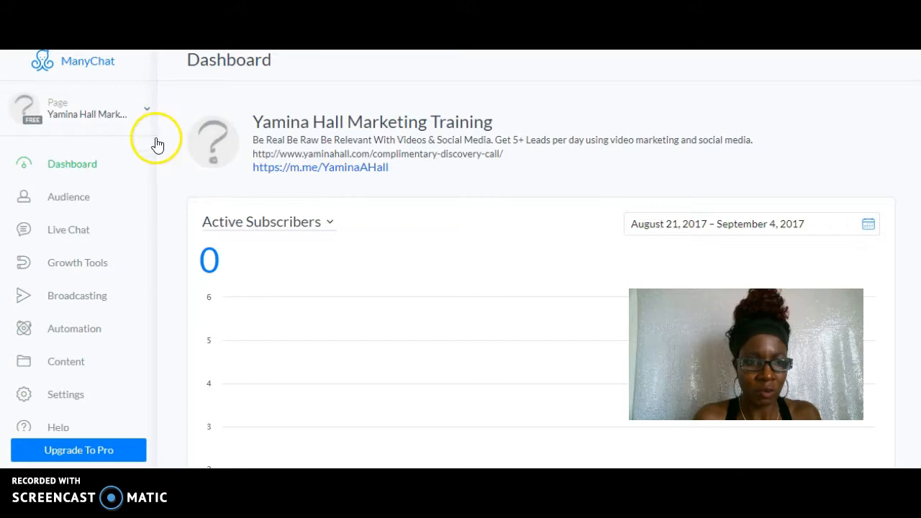
pyautogui.moveTo(104, 166)
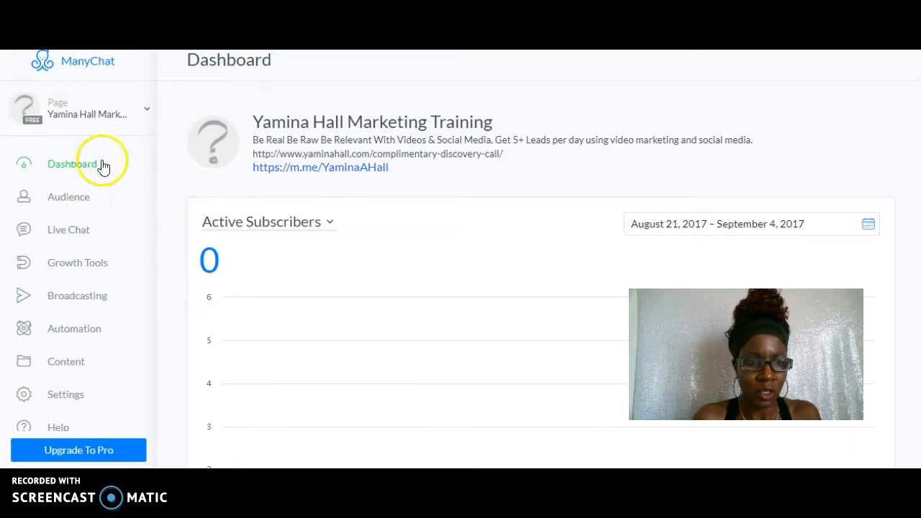
pyautogui.moveTo(156, 207)
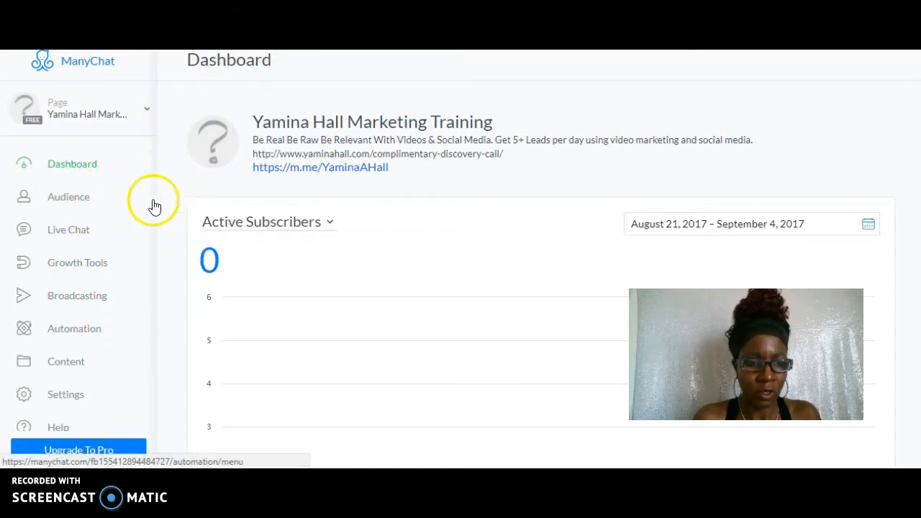
pyautogui.moveTo(144, 112)
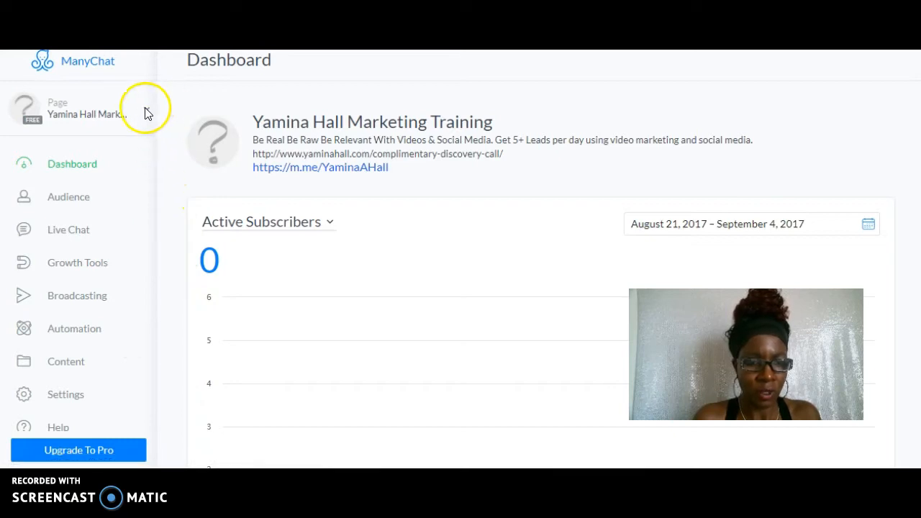
pyautogui.moveTo(147, 115)
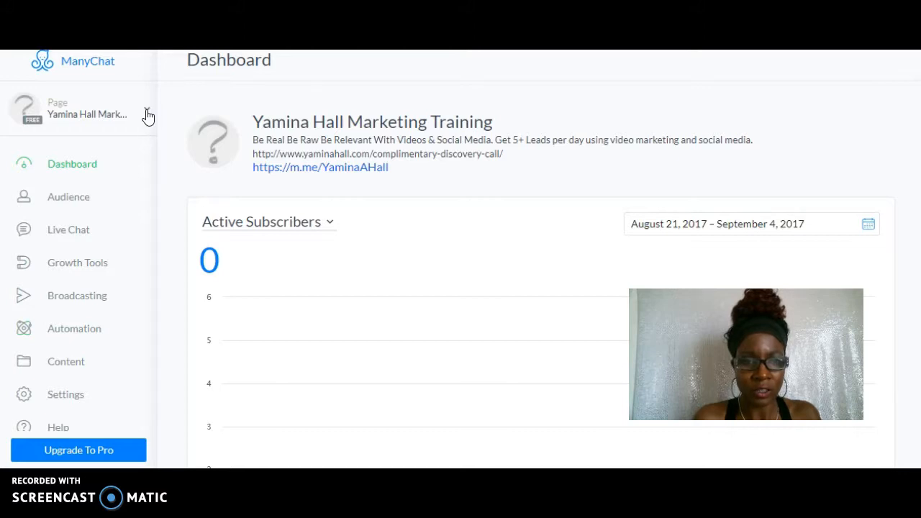
pyautogui.moveTo(150, 120)
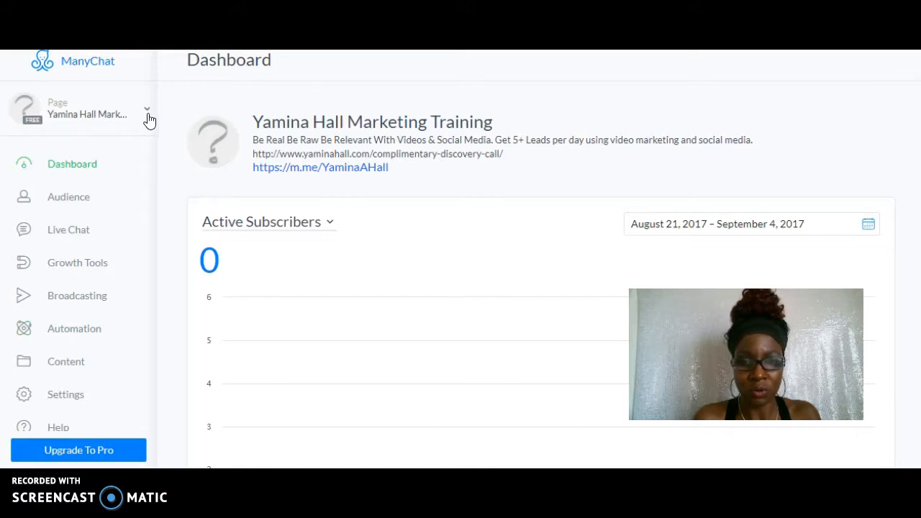